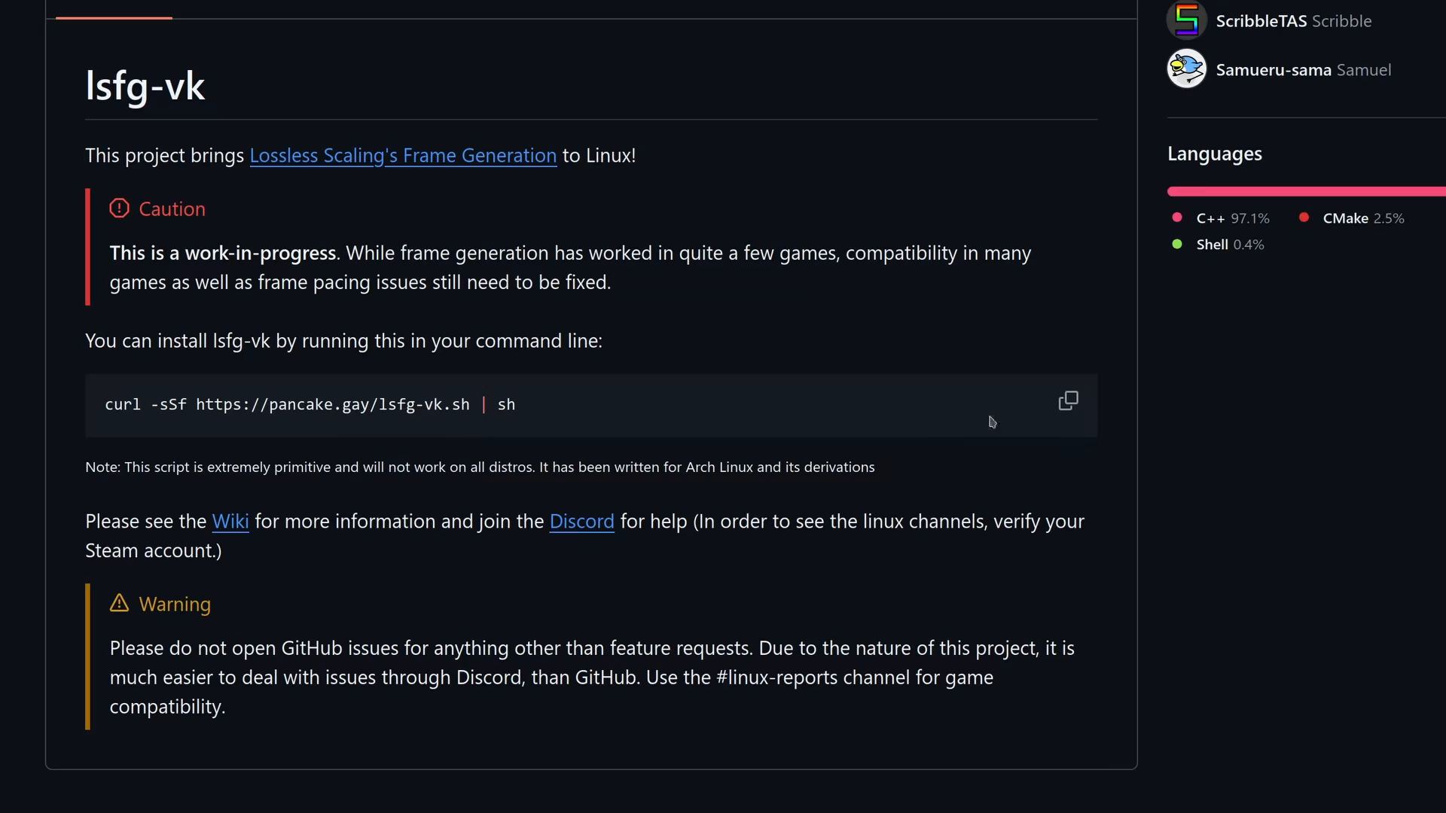
# Copy the lsfg-vk curl install command from the project README
pyautogui.click(1066, 400)
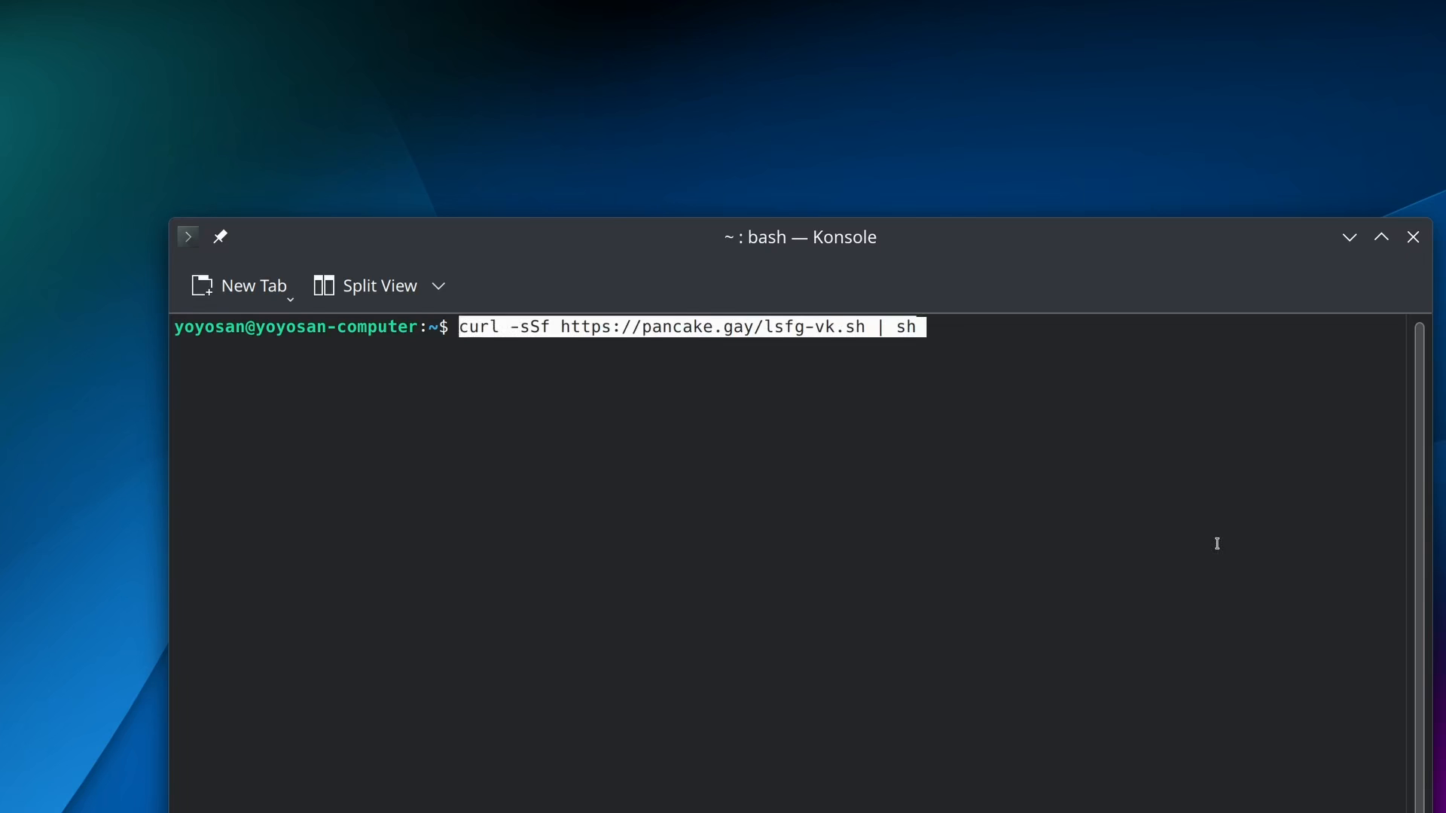
# Run the pasted lsfg-vk install script and accept the latest version
pyautogui.press('Return')
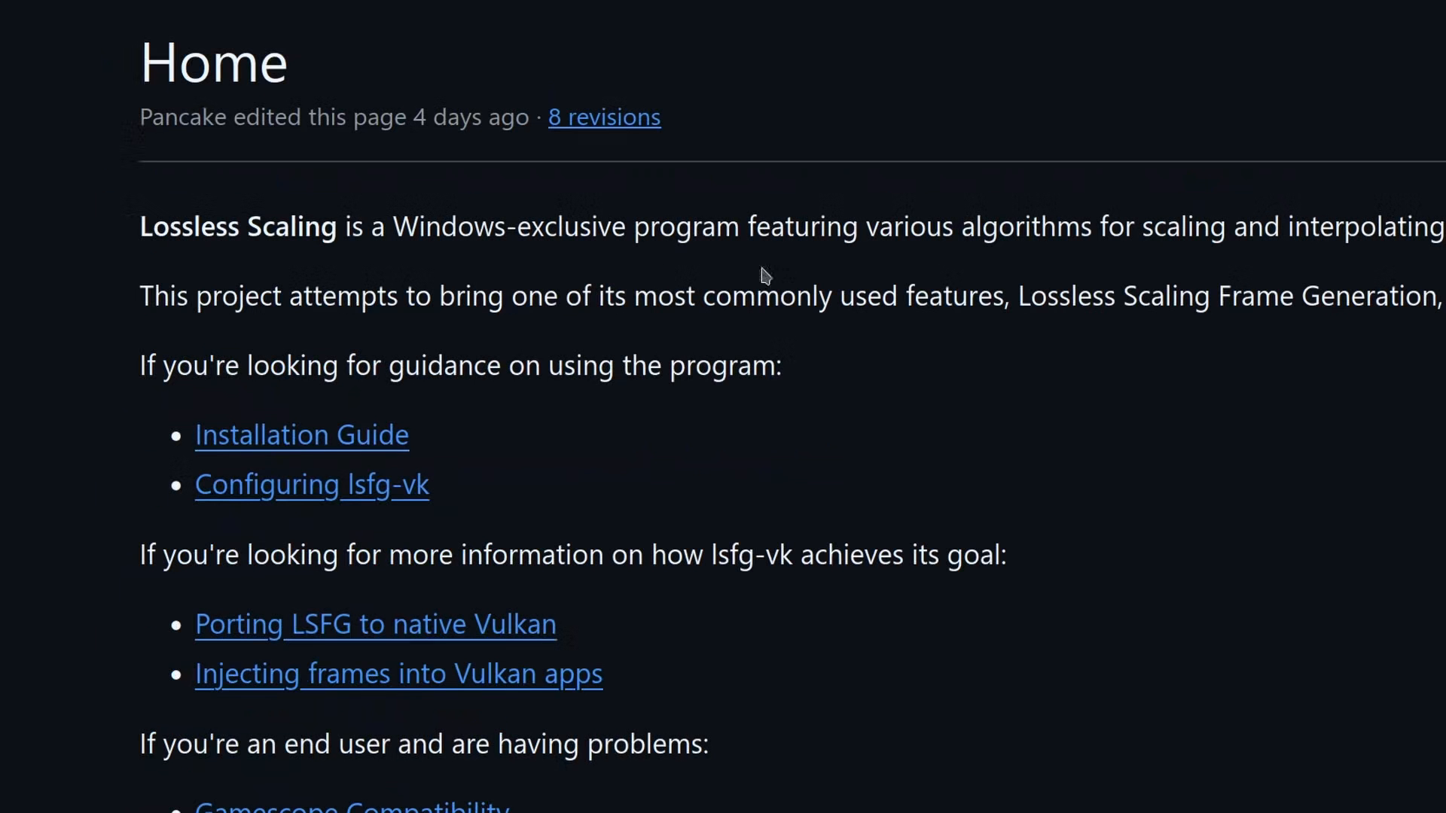
pyautogui.moveTo(313, 373)
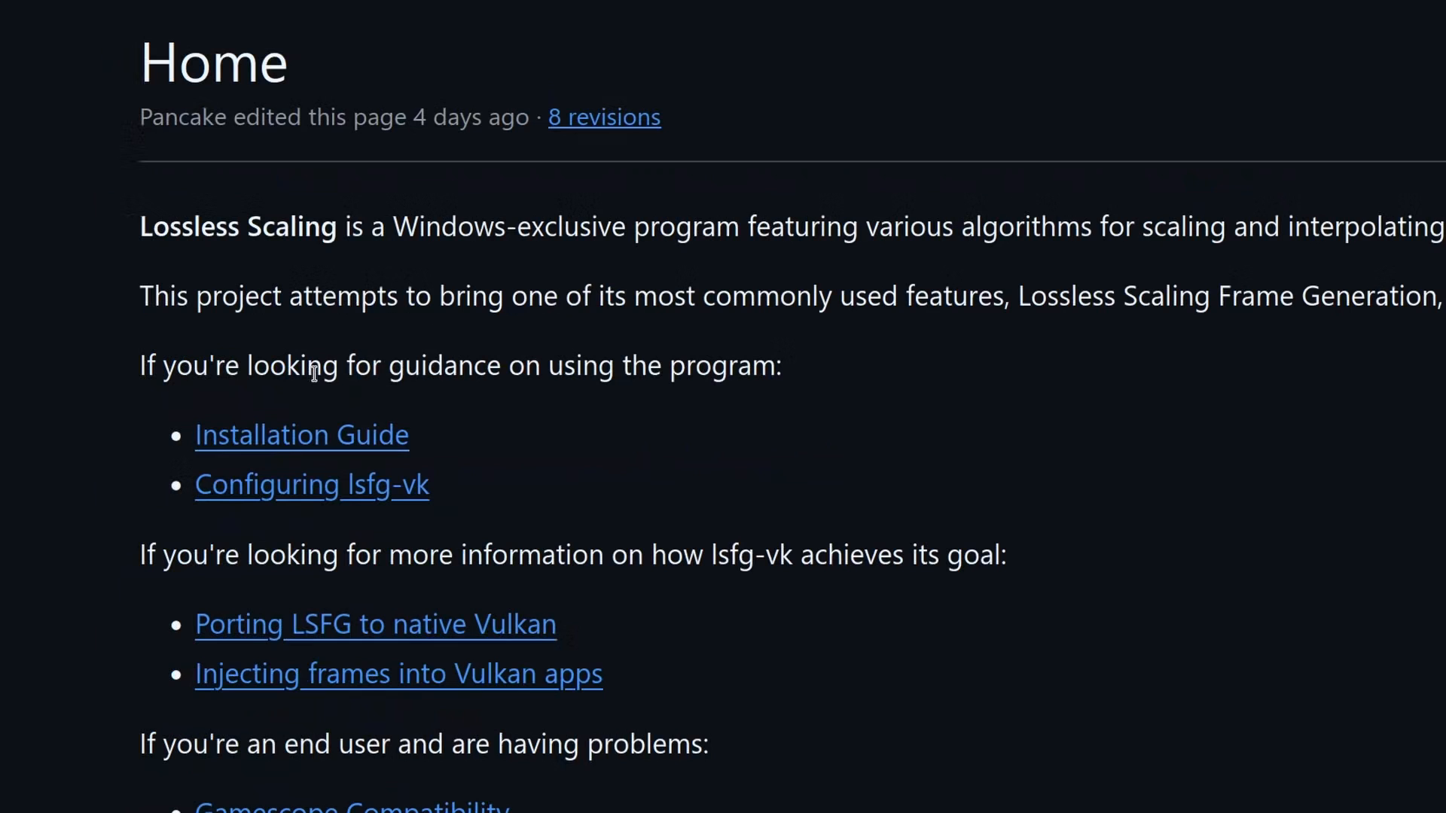
# Open the wiki Installation Guide and select the vkcube test command under 'Checking if it works'
pyautogui.click(302, 434)
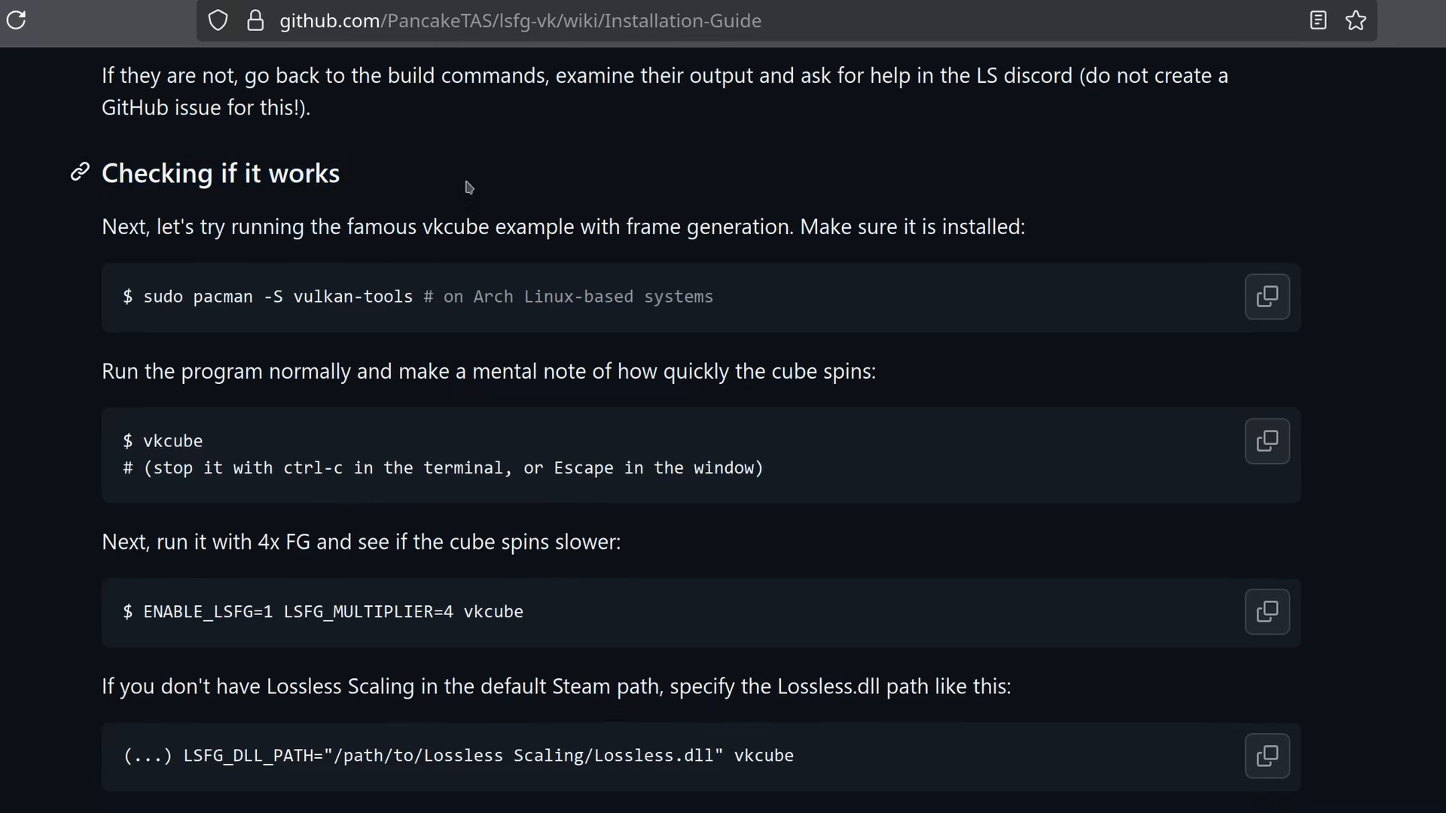
pyautogui.doubleClick(313, 296)
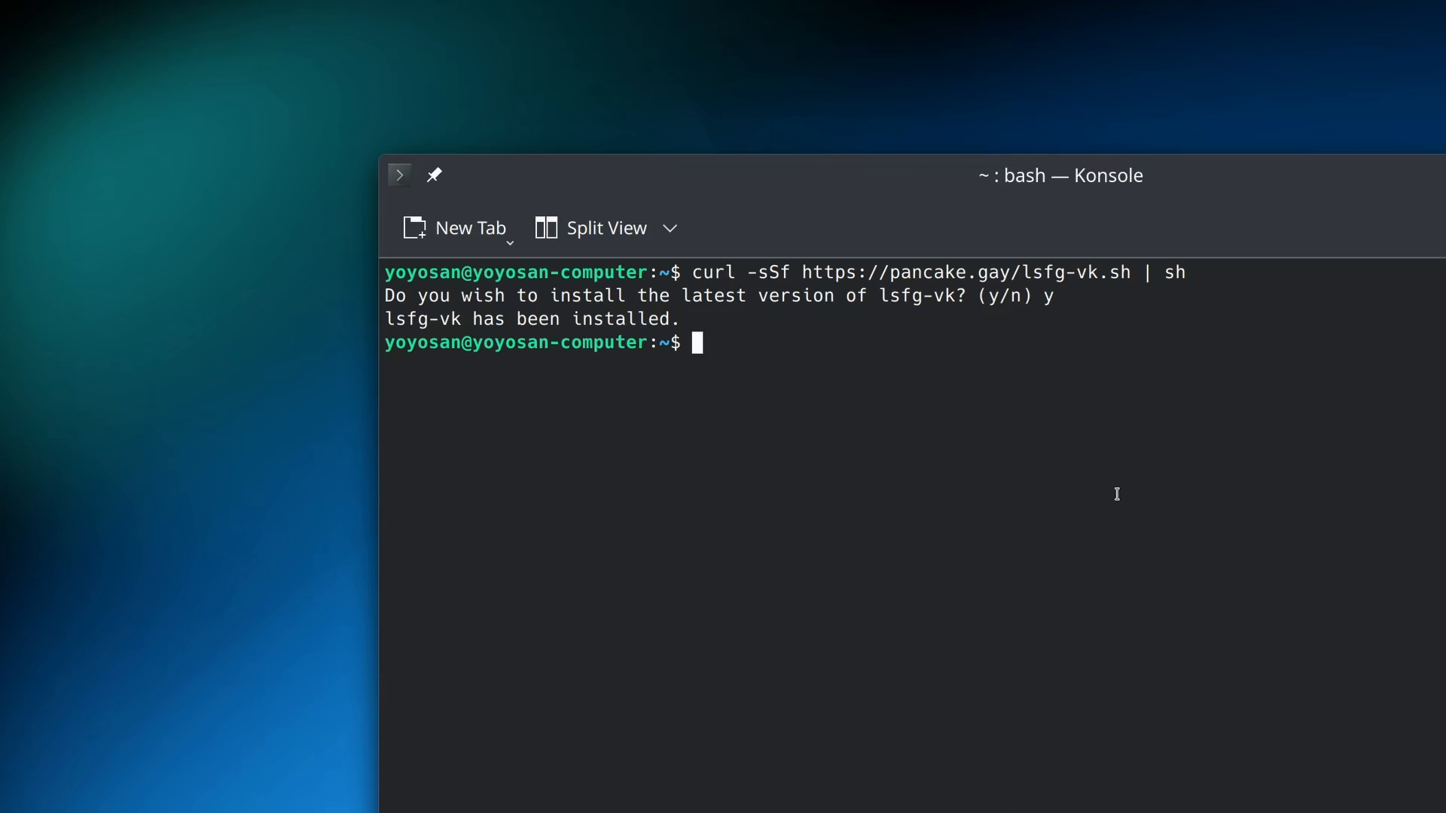
# Run vkcube plainly, then again with ENABLE_LSFG=1 LSFG_MULTIPLIER=4 for 4x frame generation
pyautogui.write('vkcube')
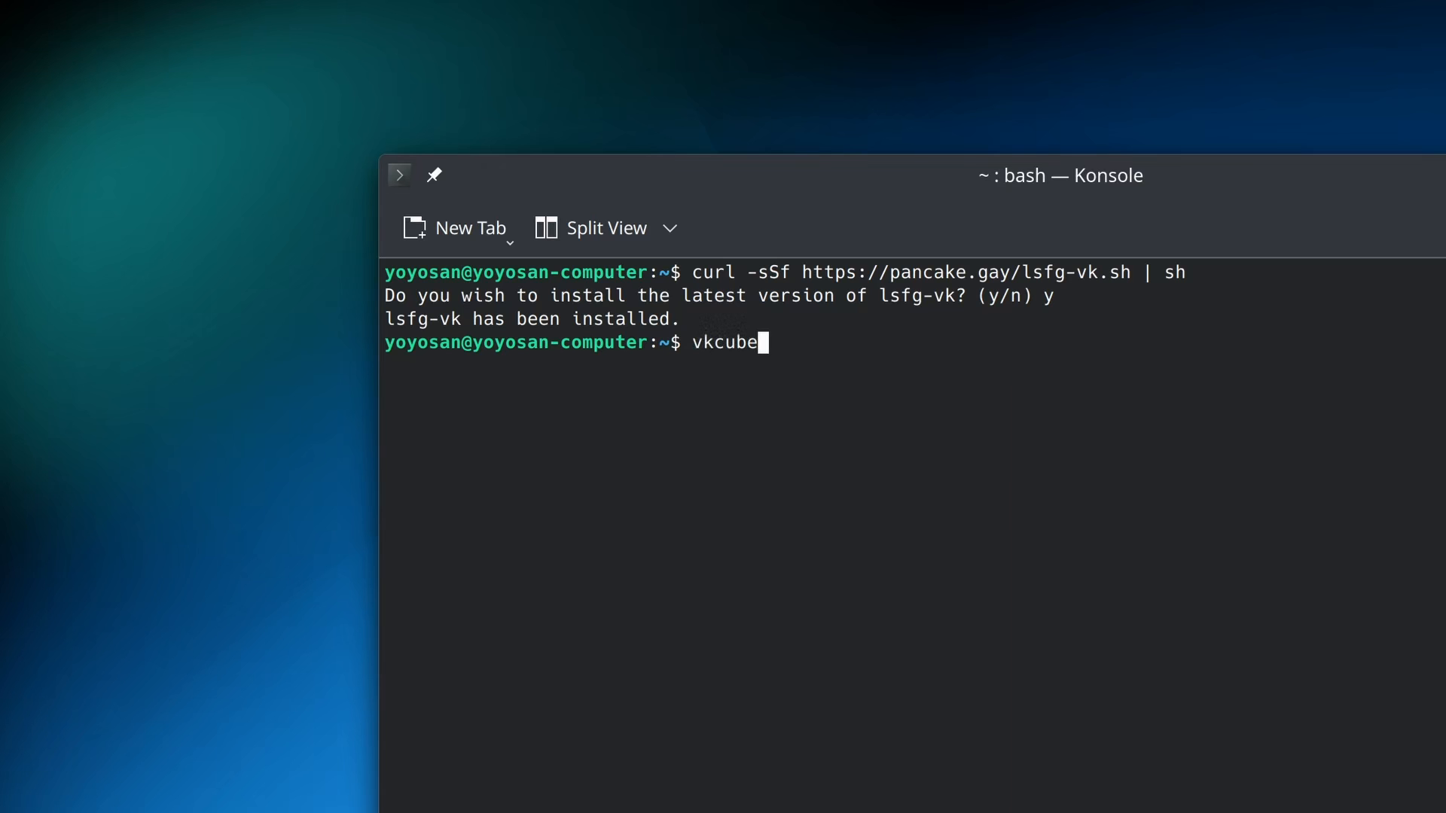
pyautogui.press('Return')
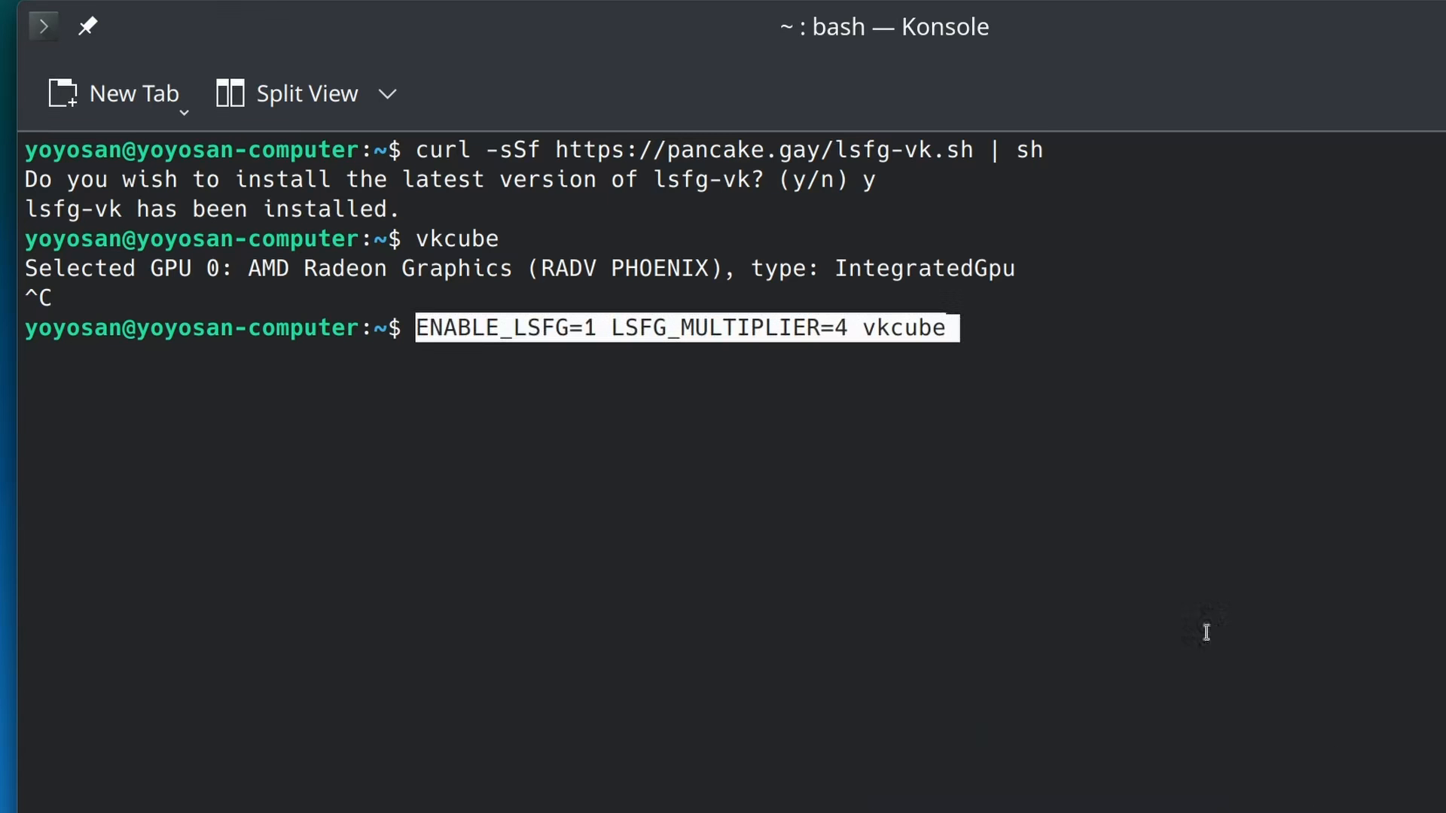
pyautogui.press('Return')
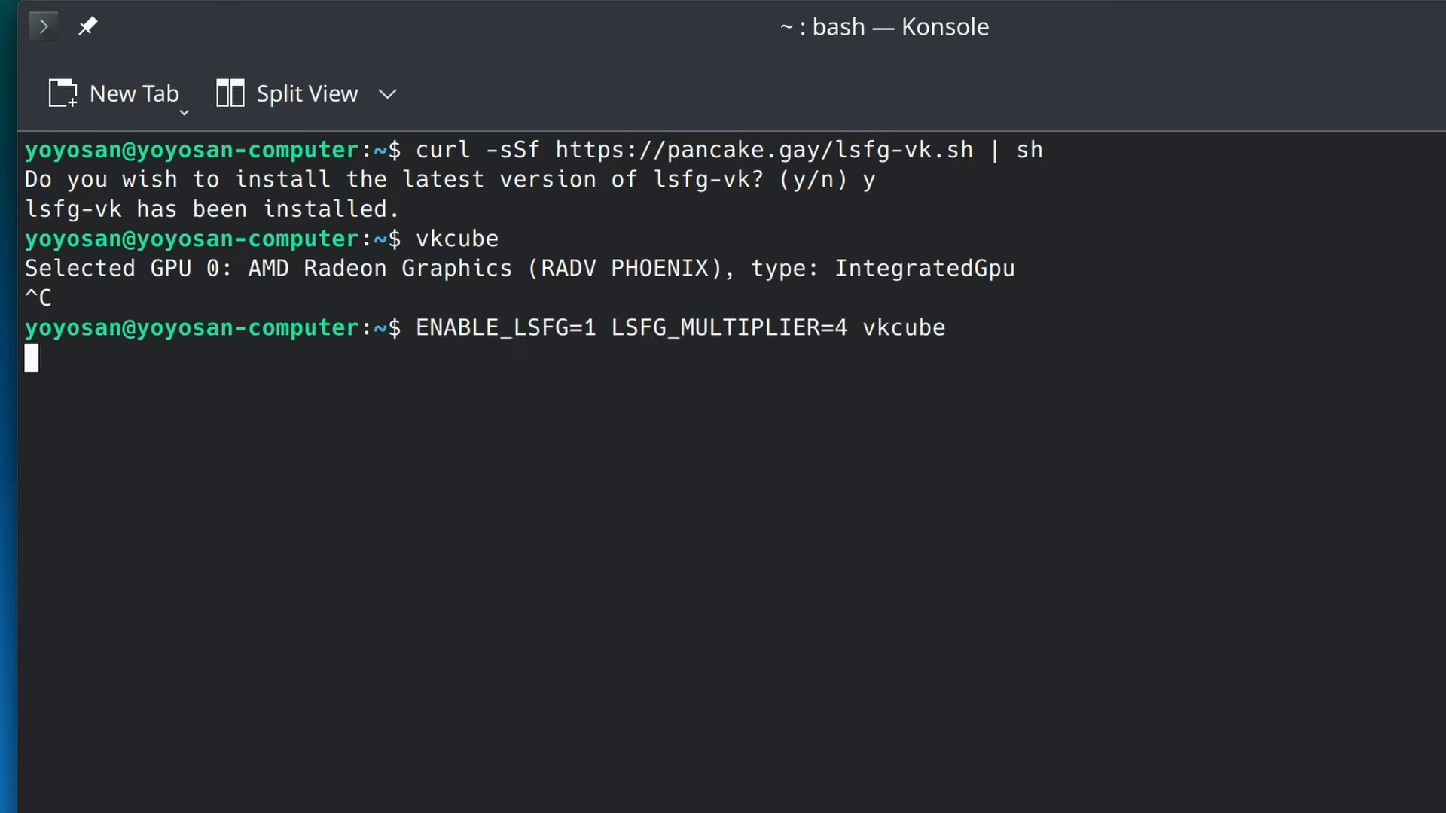
pyautogui.press('Return')
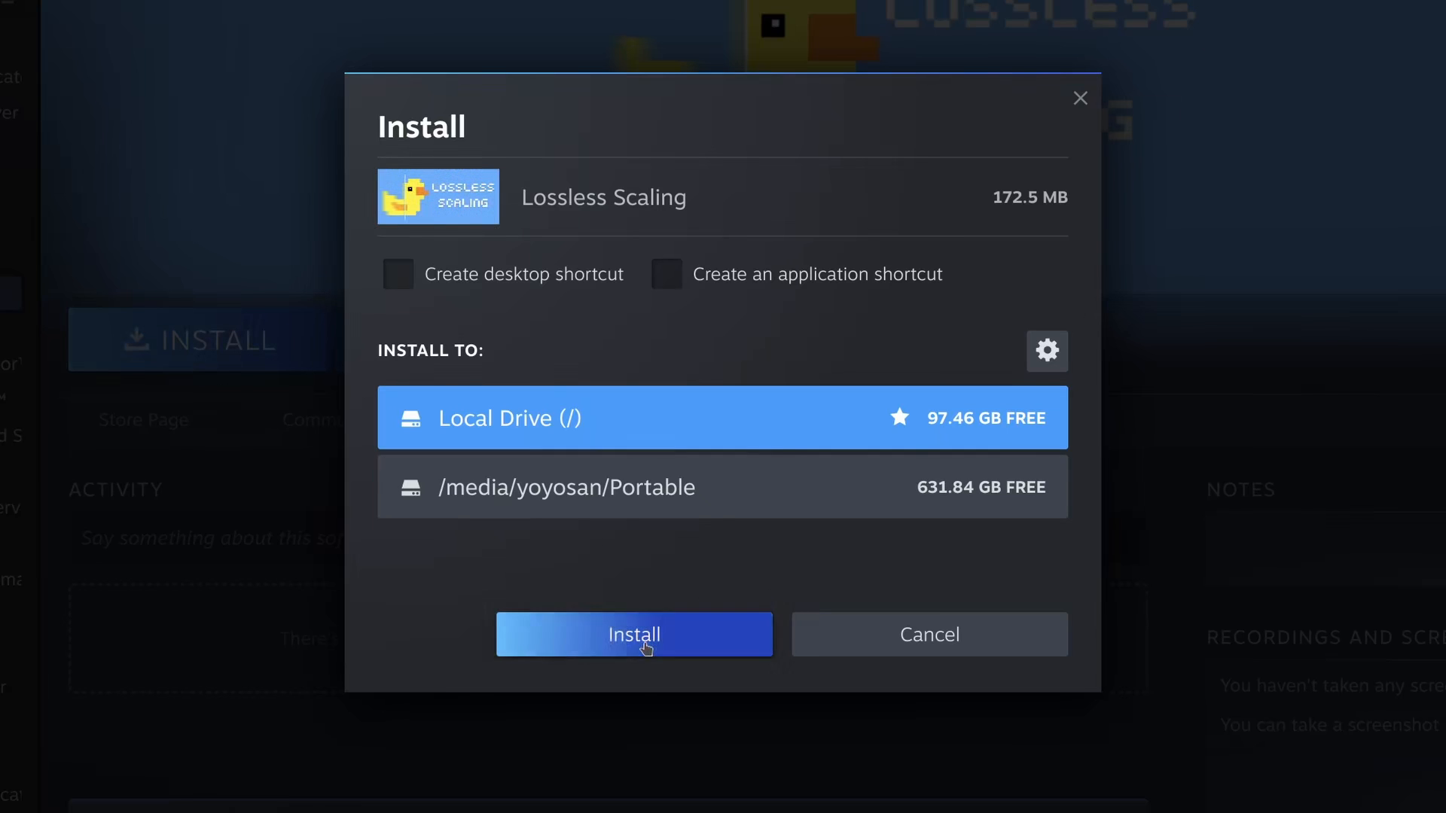
# Install Lossless Scaling to the local drive and rerun the 4x vkcube test
pyautogui.click(634, 634)
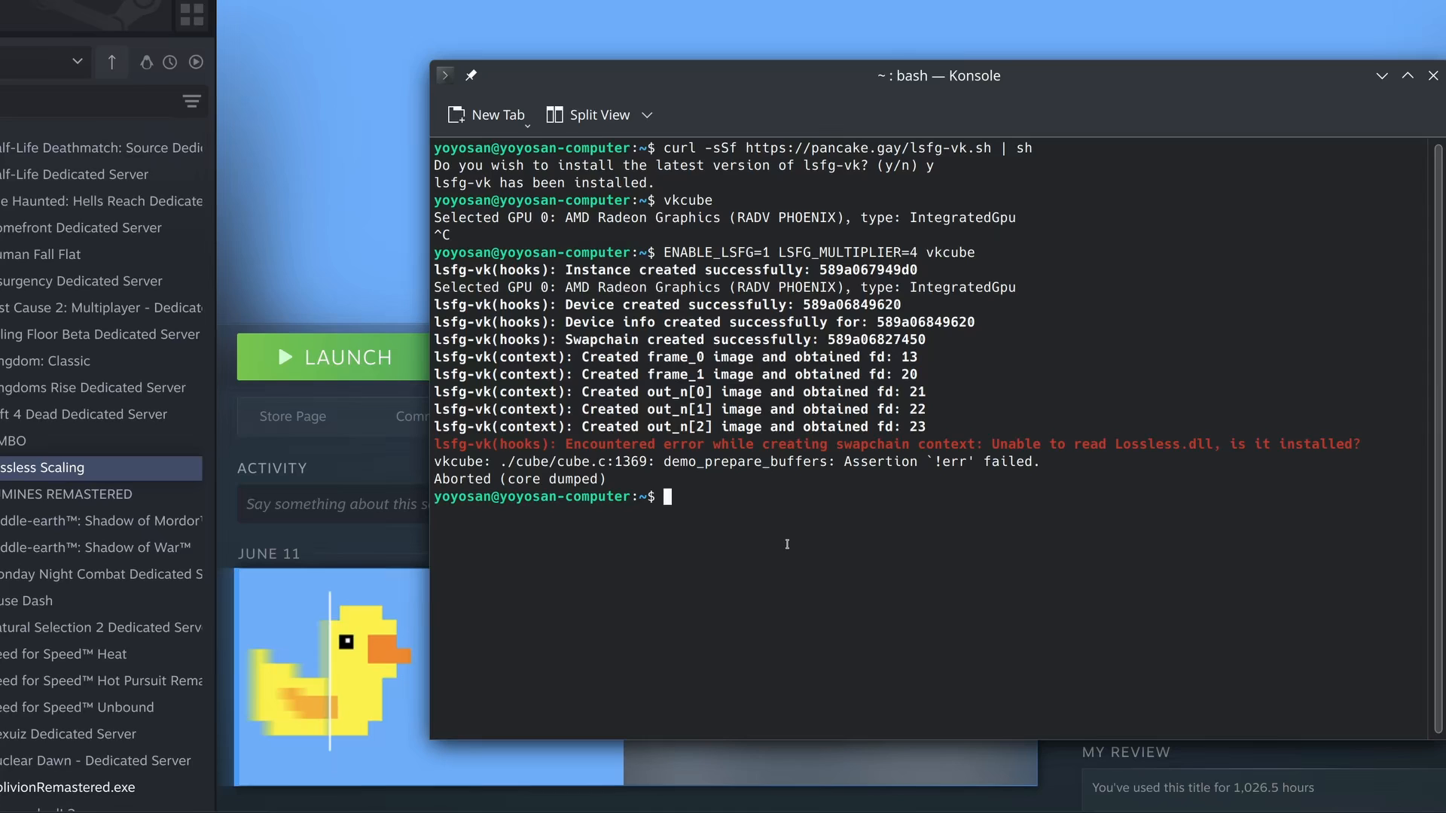
pyautogui.press('Up')
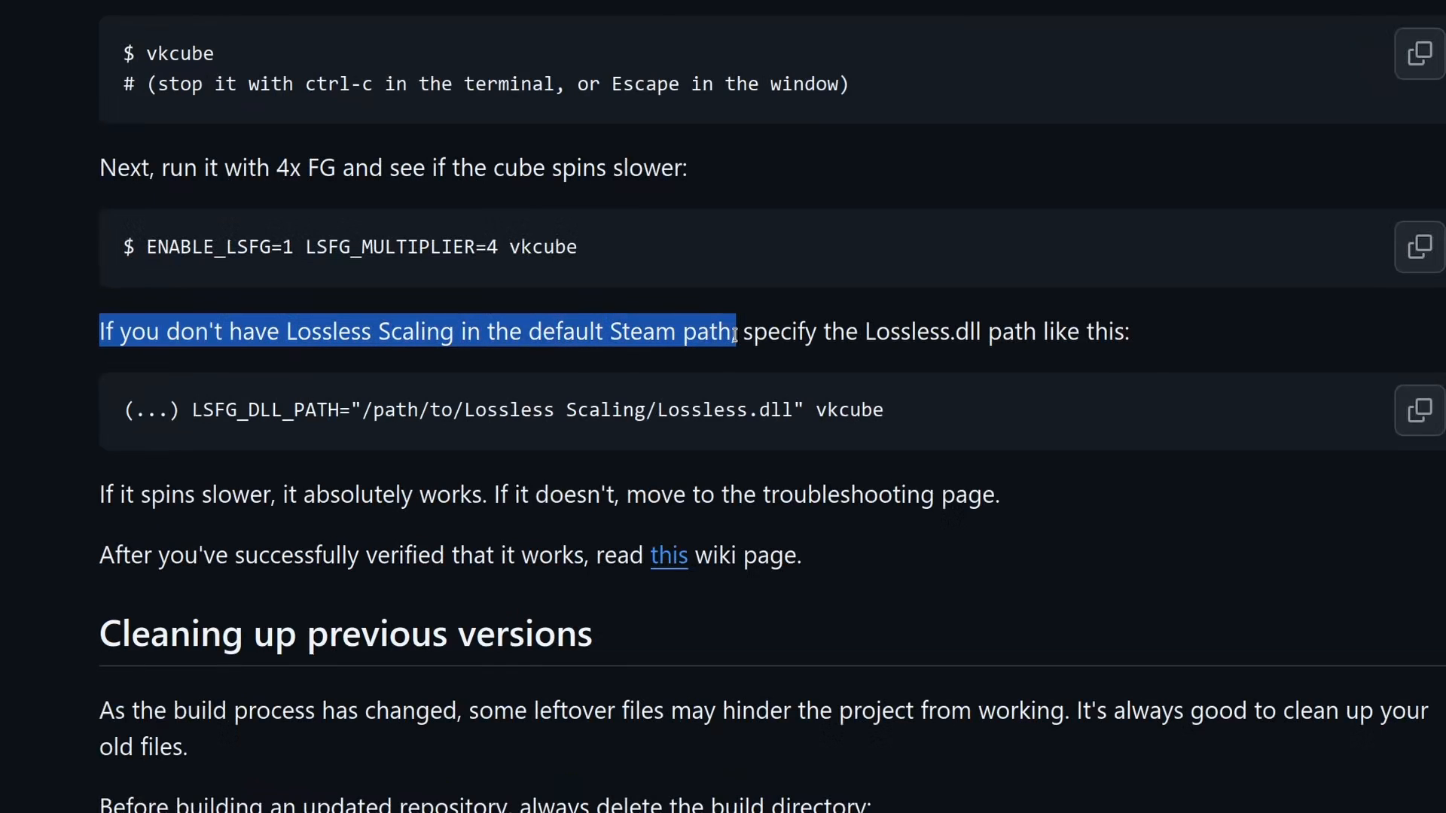
# Note the LSFG_DLL_PATH variable and search the system for Lossless.dll with locate
pyautogui.click(795, 331)
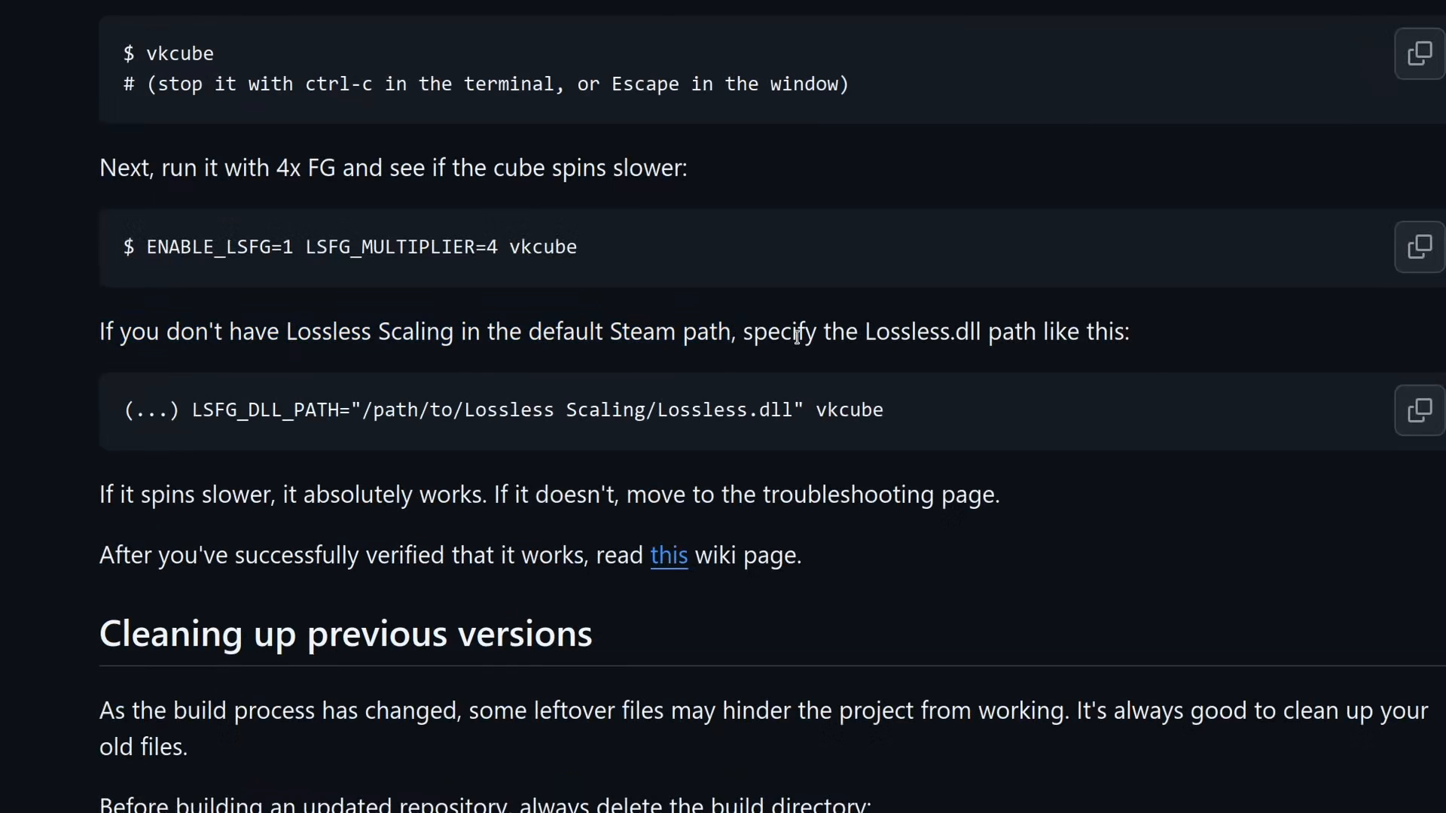
pyautogui.moveTo(473, 415)
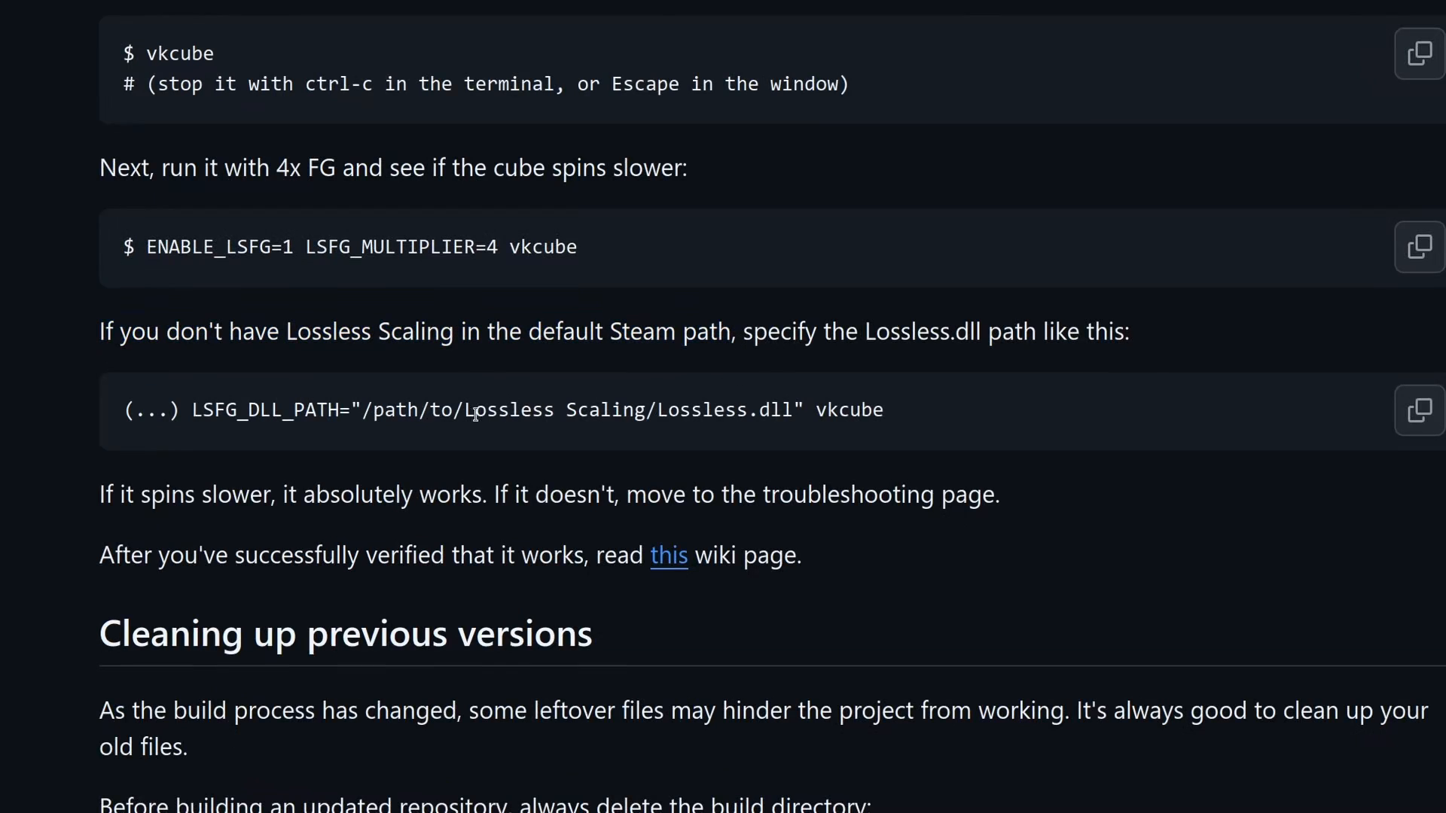
pyautogui.doubleClick(720, 410)
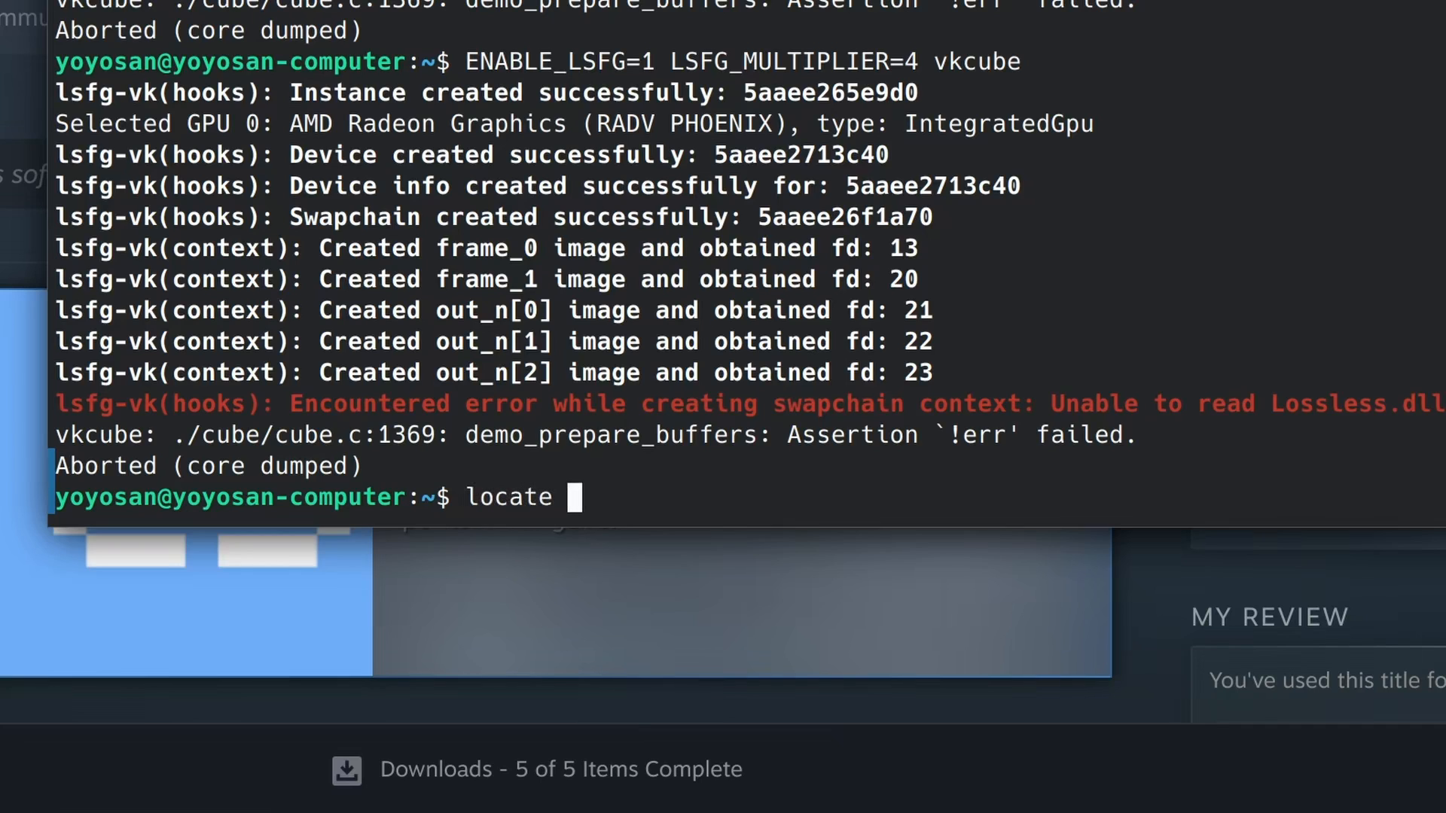
pyautogui.write('Lossle')
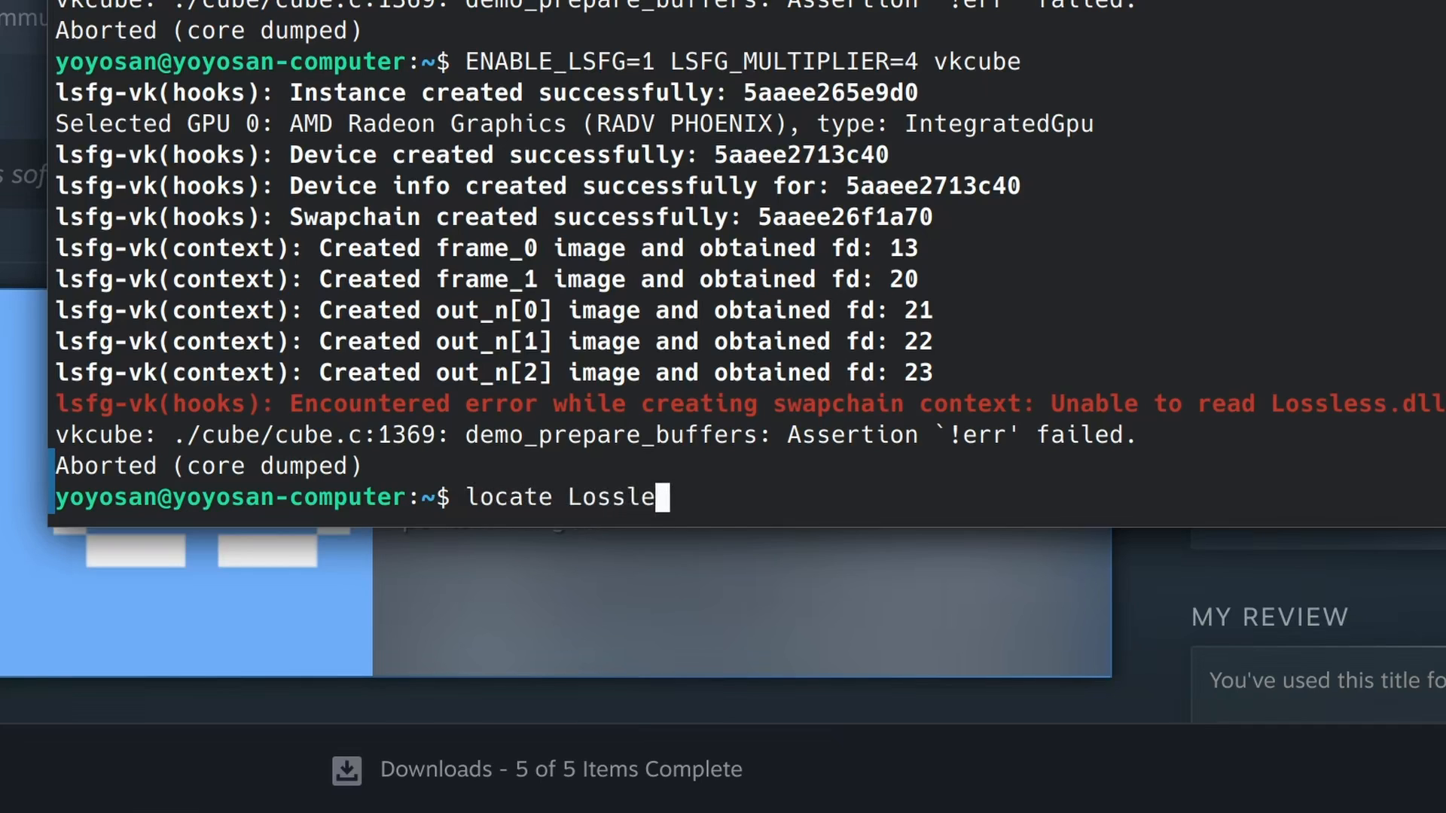
pyautogui.press('Return')
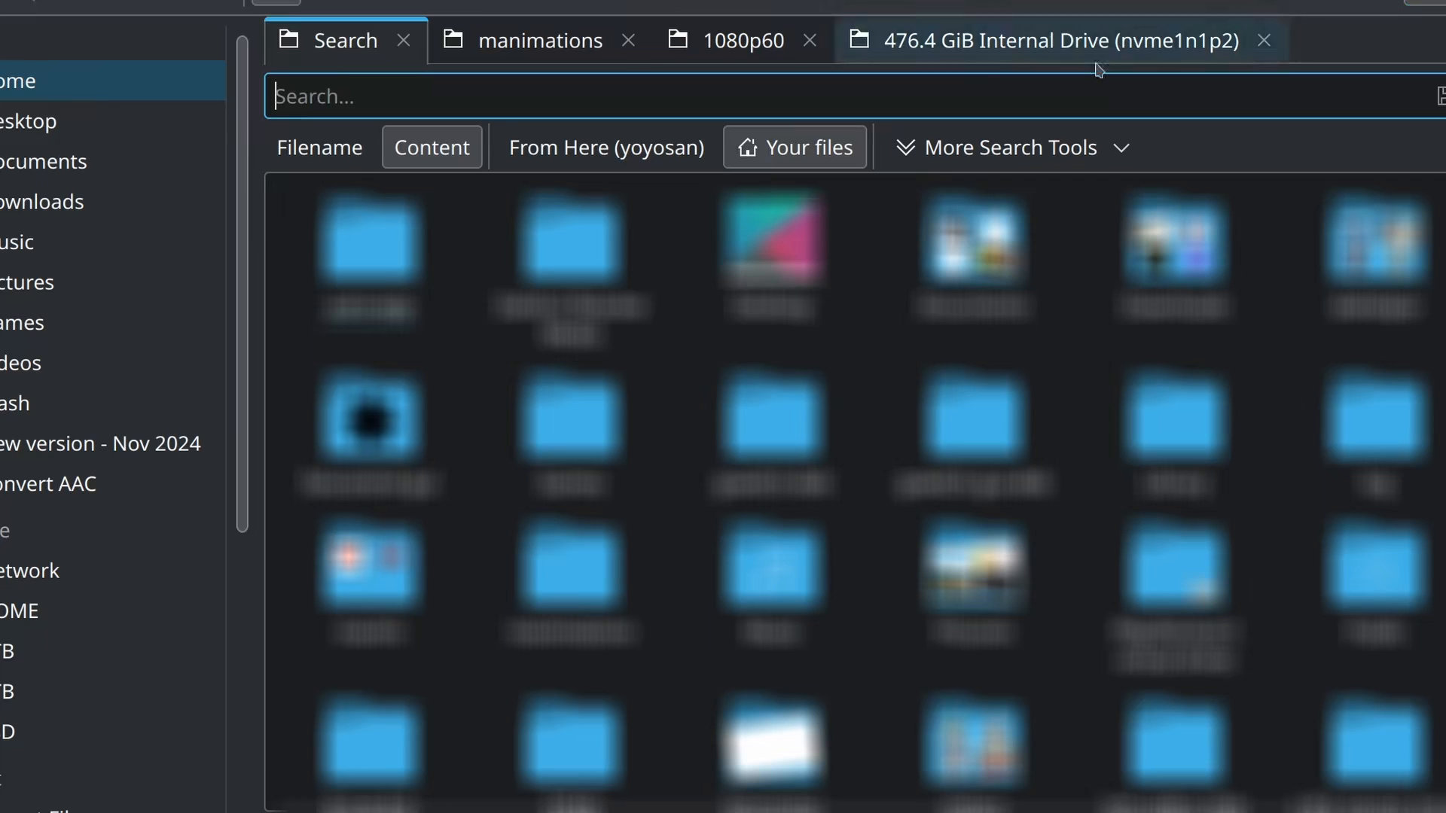
pyautogui.write('Lossless.dll')
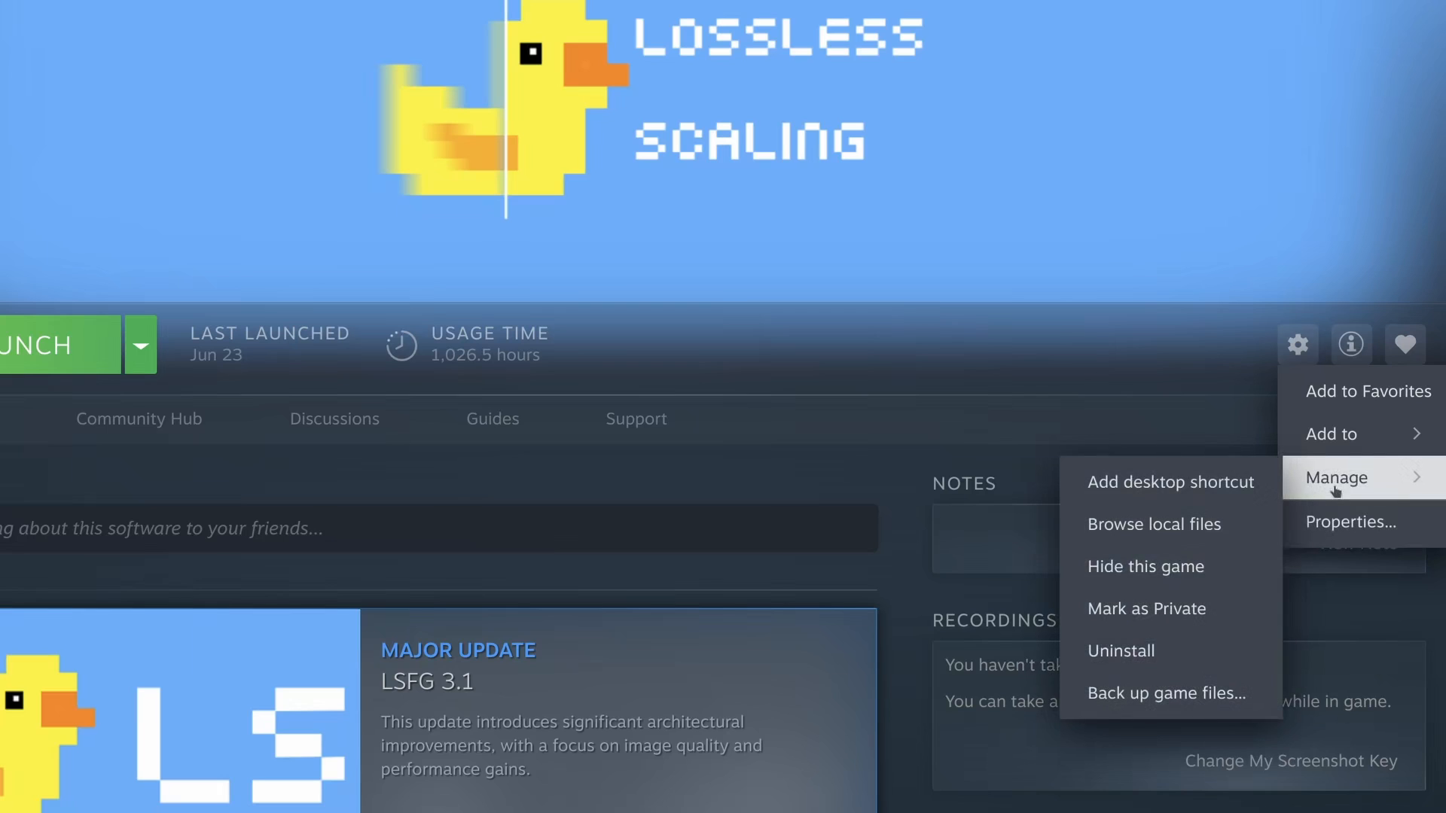
# Browse Lossless Scaling's local files and bring up the game's Launch Options field
pyautogui.click(1153, 524)
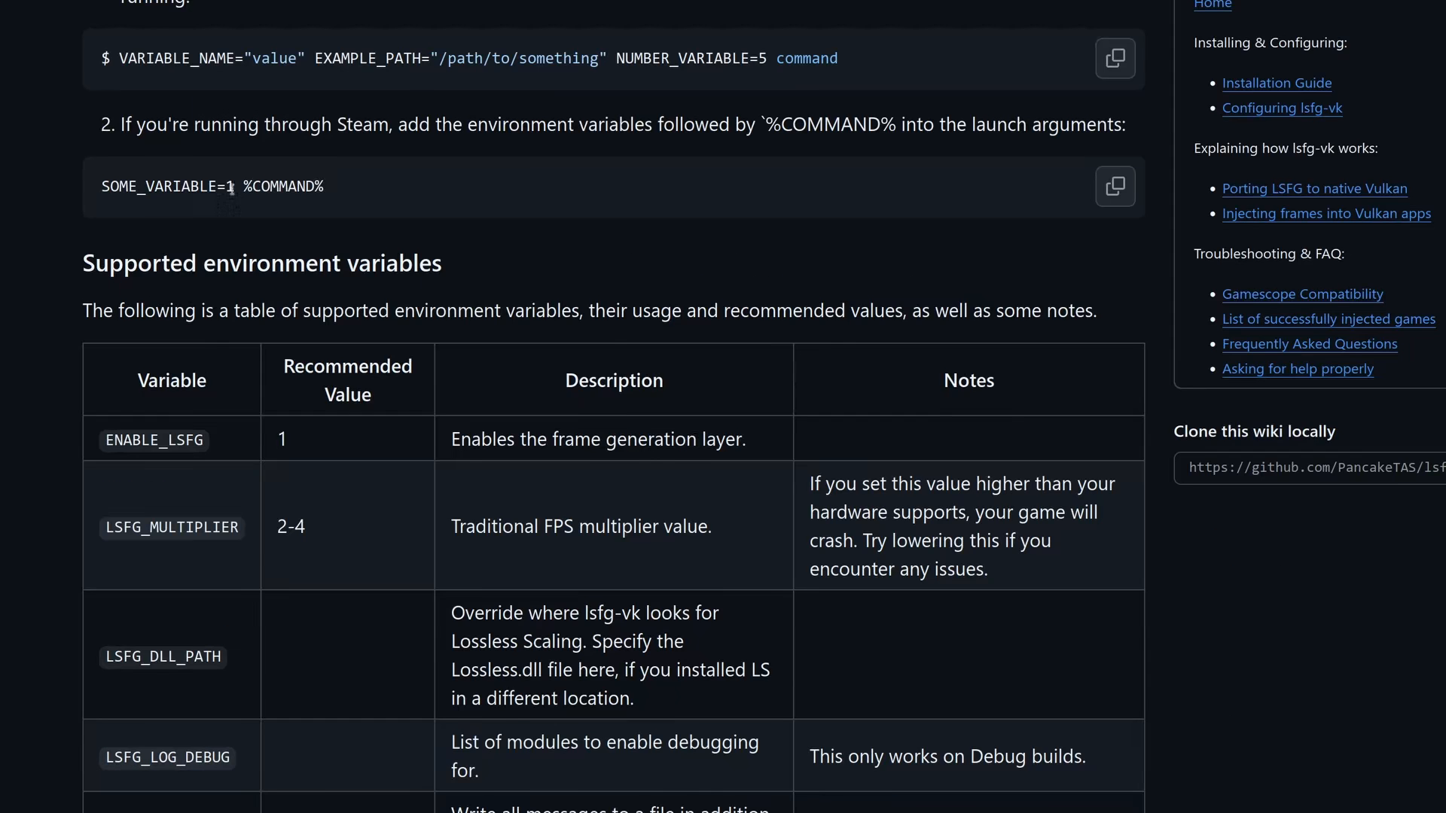
pyautogui.scroll(-3)
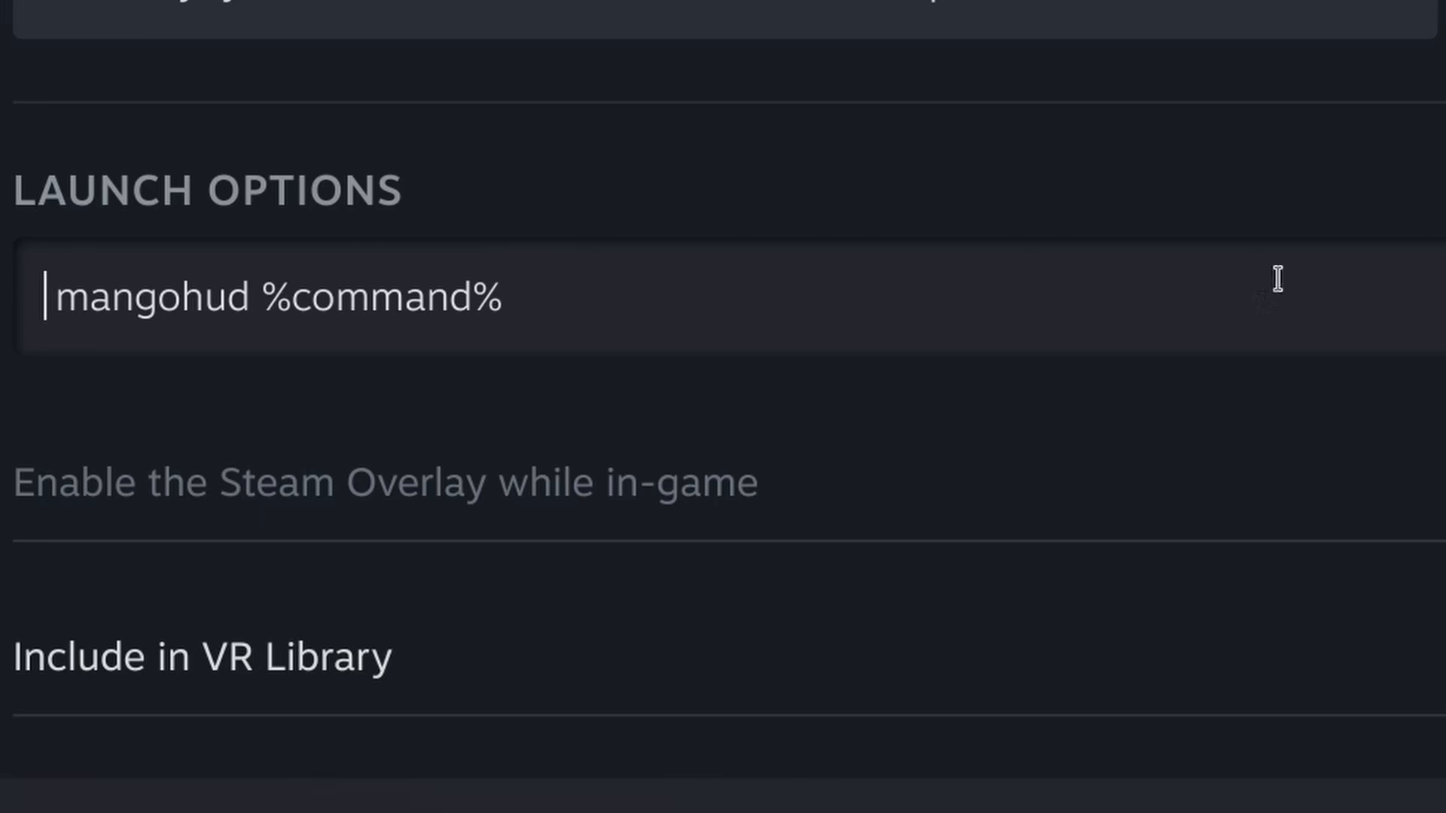
# Add ENABLE_LSFG=1 LSFG_MULTIPLIER=4 LSFG_DLL_PATH=".../Lossless Scaling/Lossless.dll" to Clair Obscur's launch options
pyautogui.write('/home/yoyosan/.steam/debian-installation/steamapps/common/Lossless Scaling/')
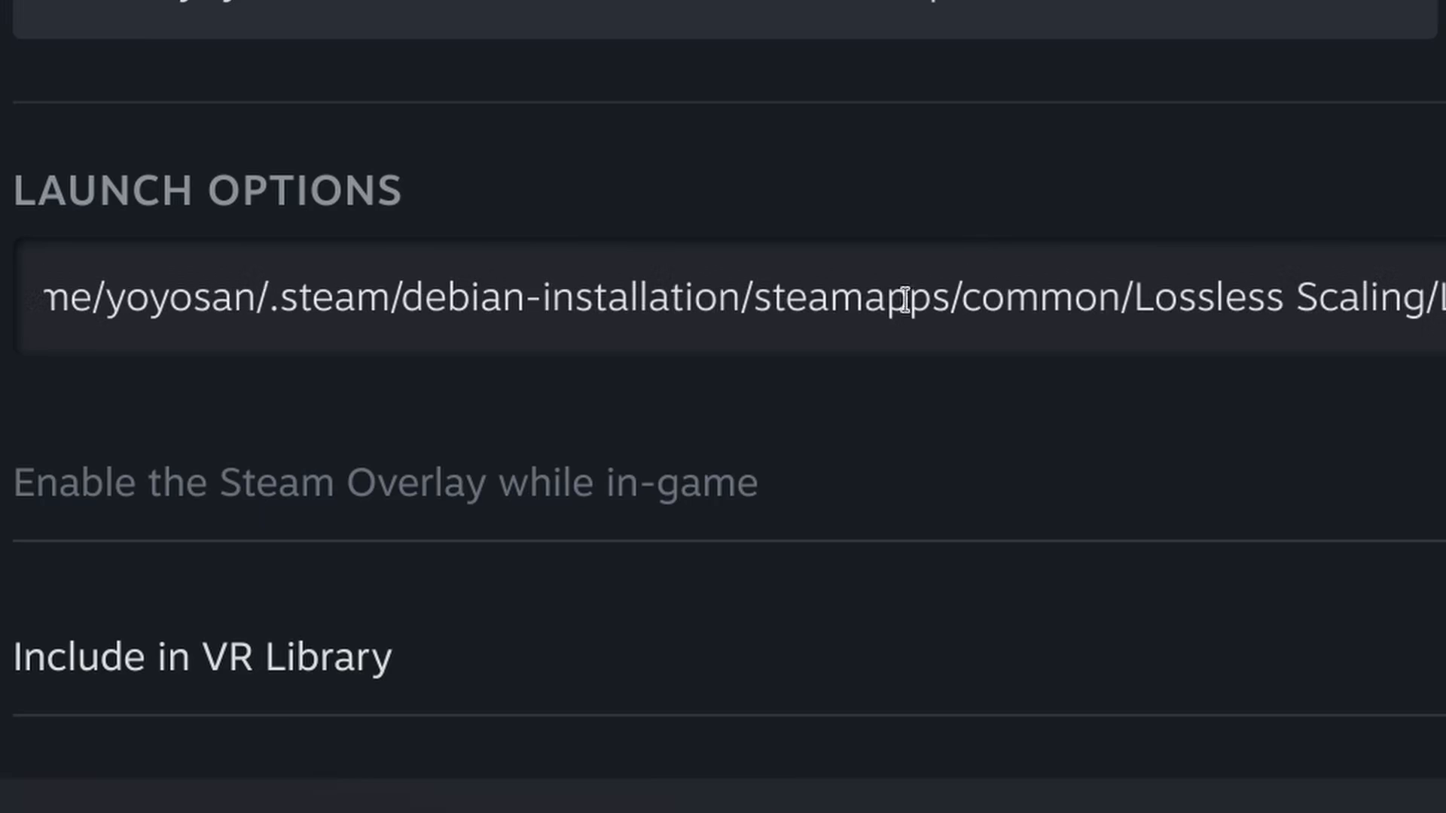
pyautogui.write('ENABLE_LSFG=1 LSFG_MULTIPLIER=4 LSFG_DLL_PATH="/home/yoyosan/.st')
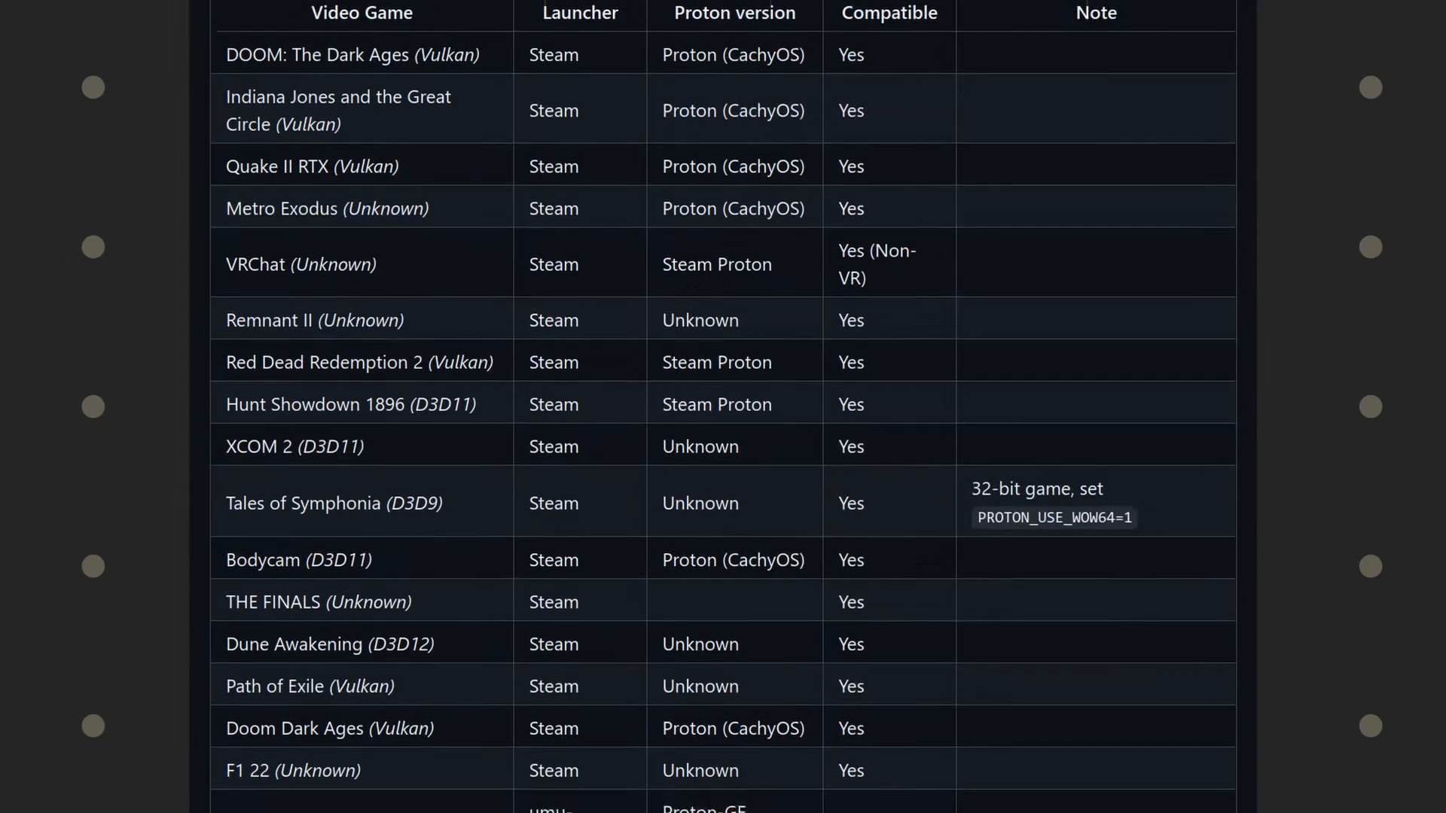
# Scroll through the wiki's list of successfully injected games
pyautogui.scroll(-3)
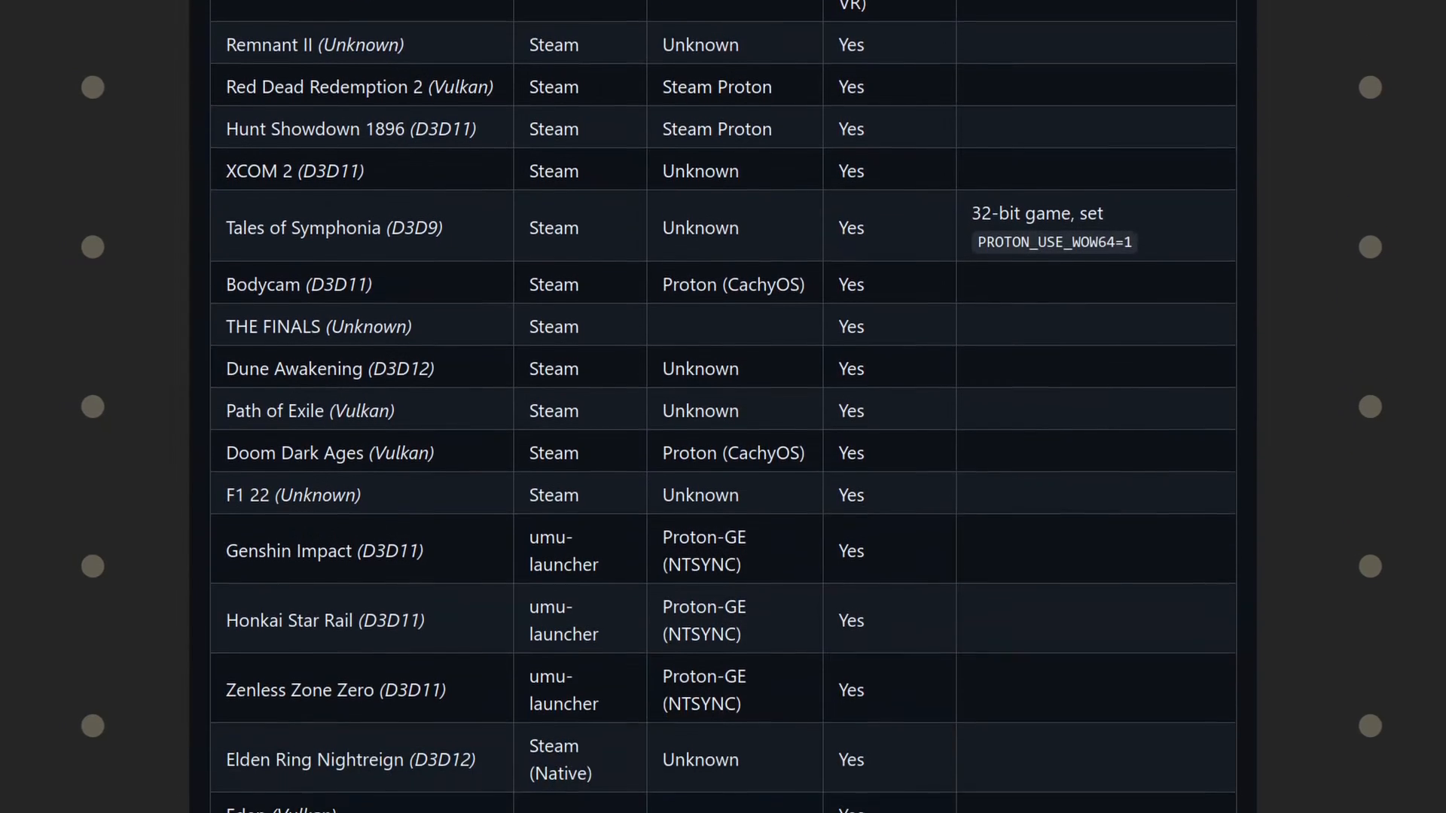
pyautogui.scroll(-3)
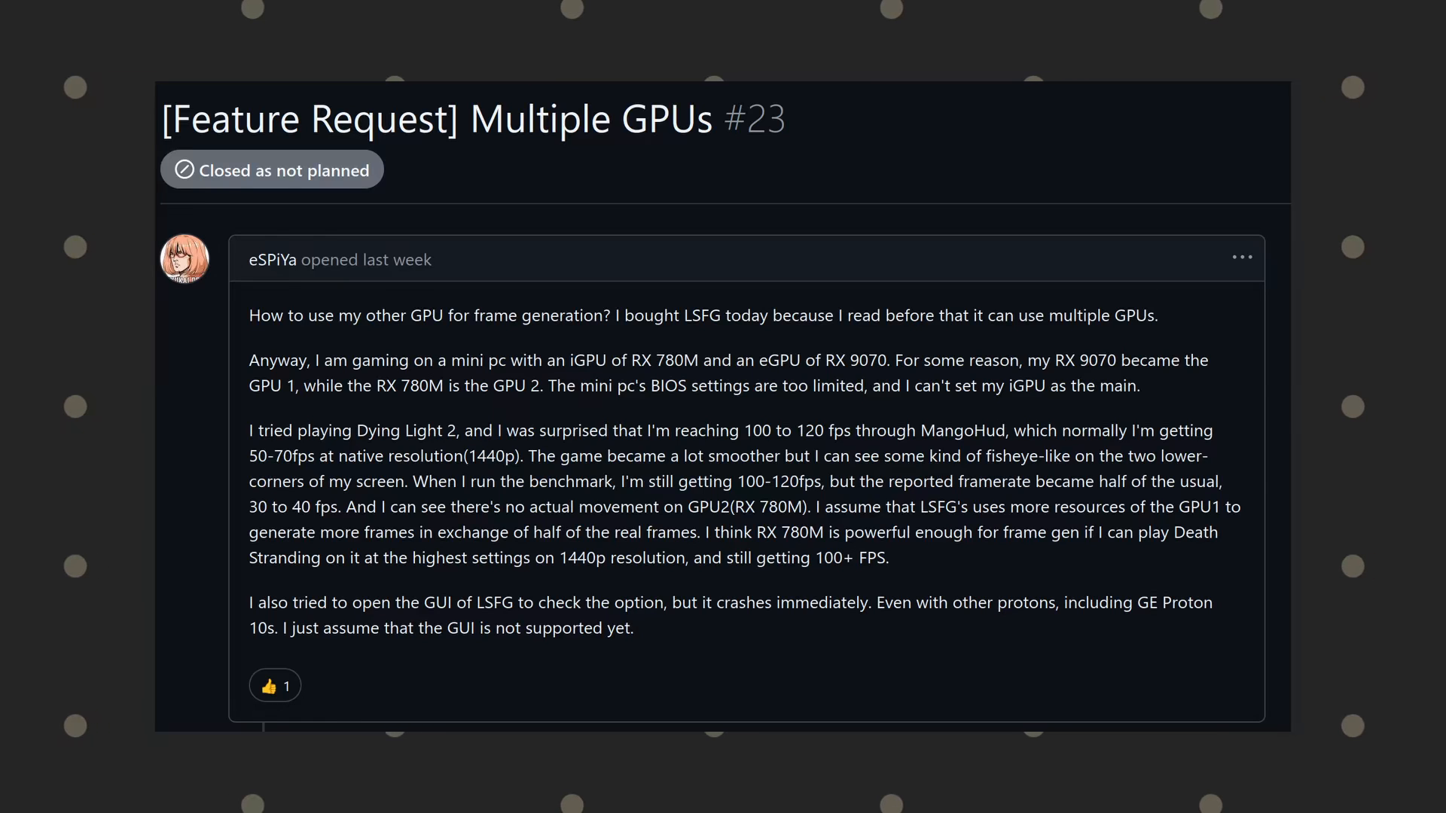
# Scroll through the closed Multiple GPUs feature request, issue #23
pyautogui.scroll(-3)
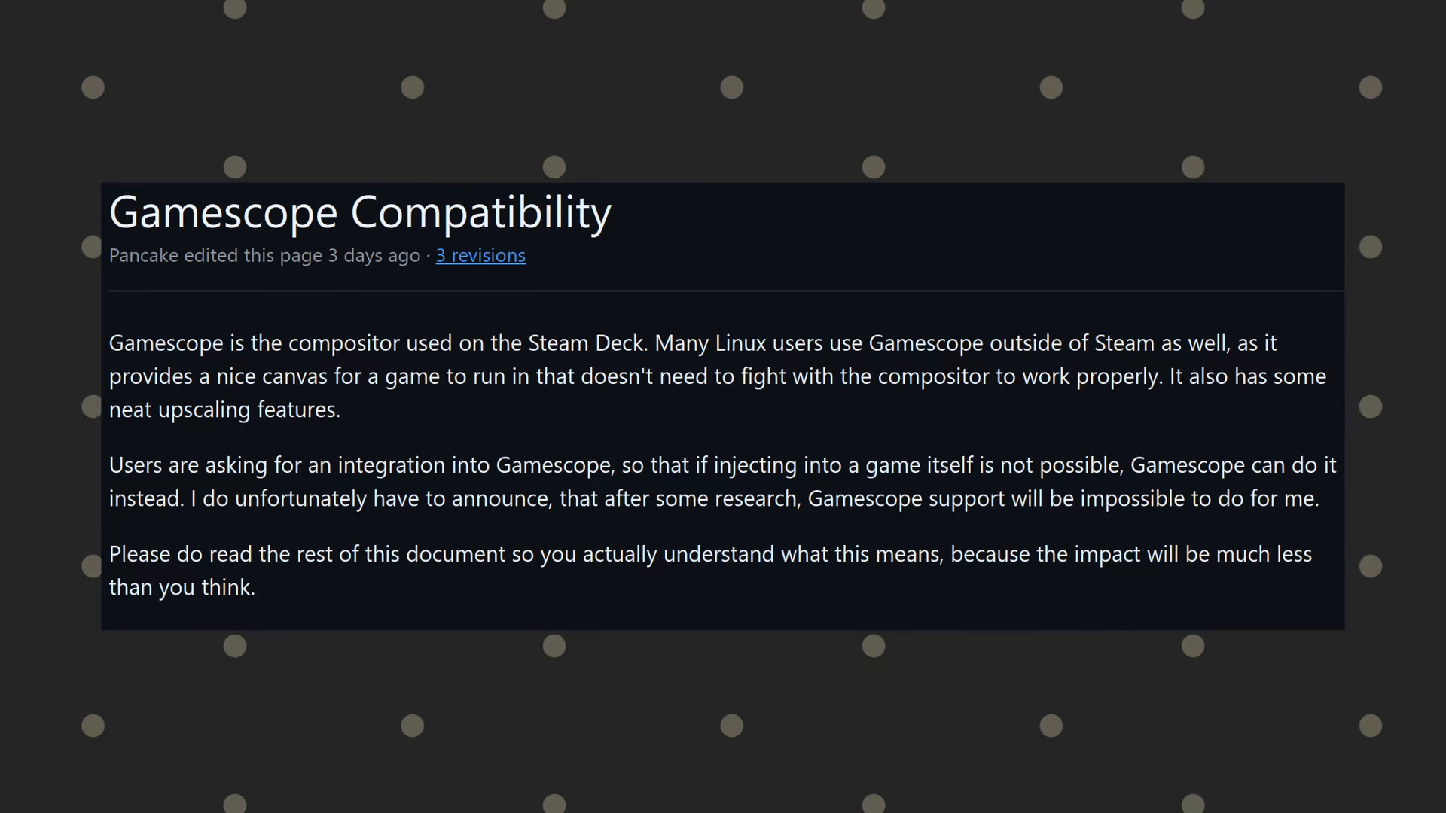
# Scroll the Gamescope Compatibility wiki page down to its Summary section
pyautogui.scroll(-3)
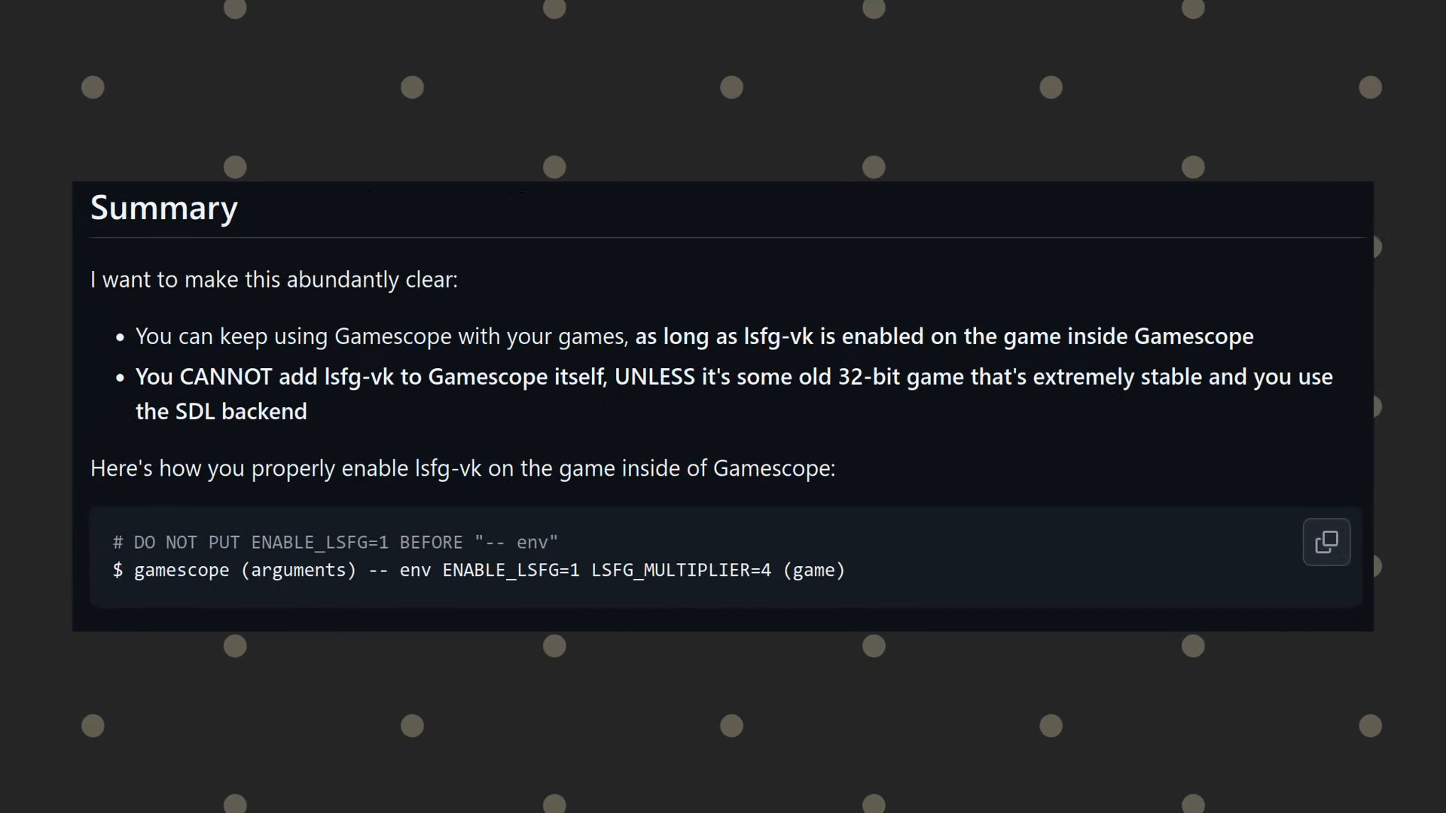